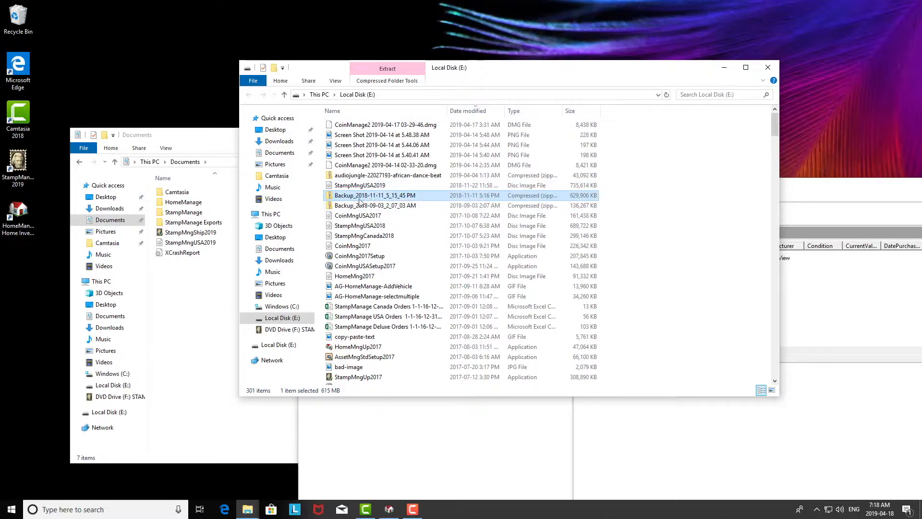
mouse_move(376, 195)
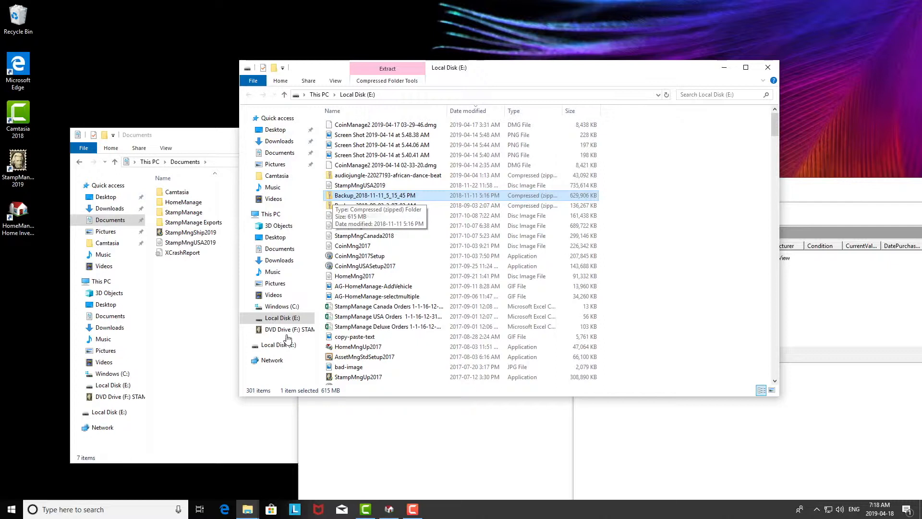
Step: Copy the Backup_2018-11-11_5_15_45 PM zip from Local Disk (E:)
left_click(282, 317)
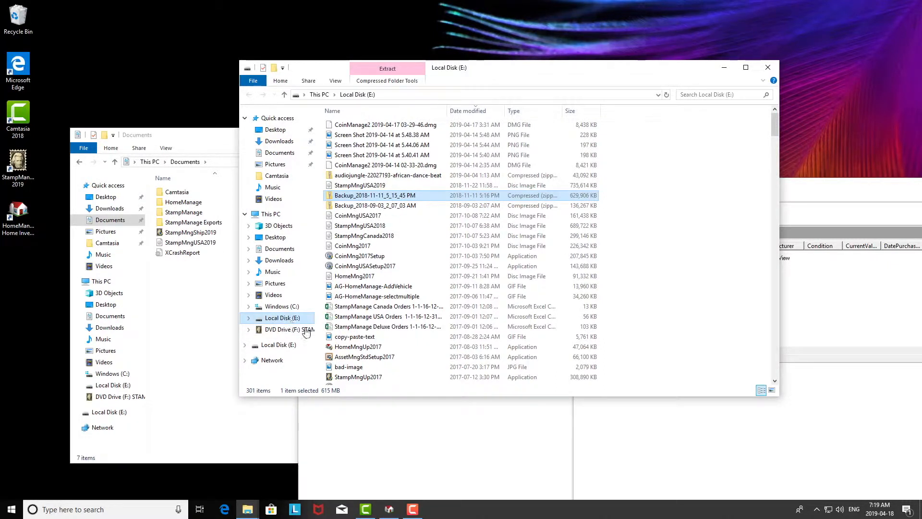
right_click(376, 195)
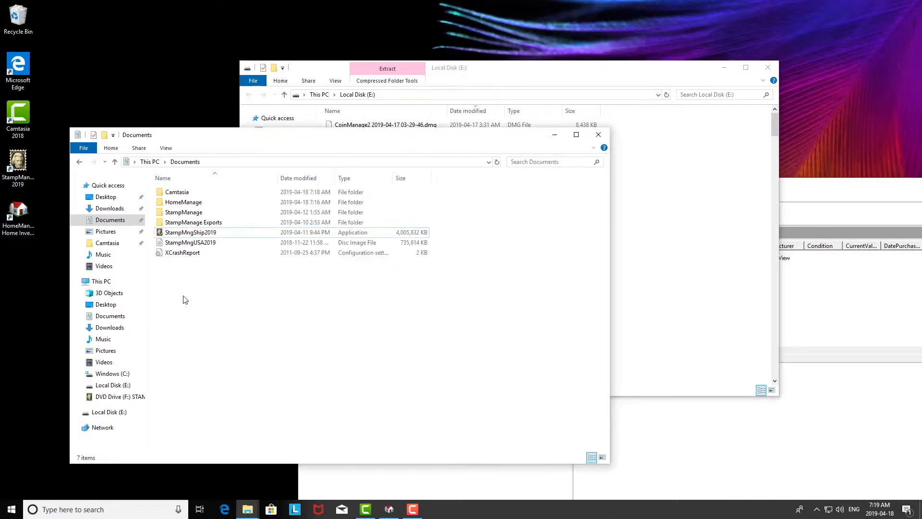
Step: Paste the backup zip into Documents and bring HomeManage to the front
right_click(209, 305)
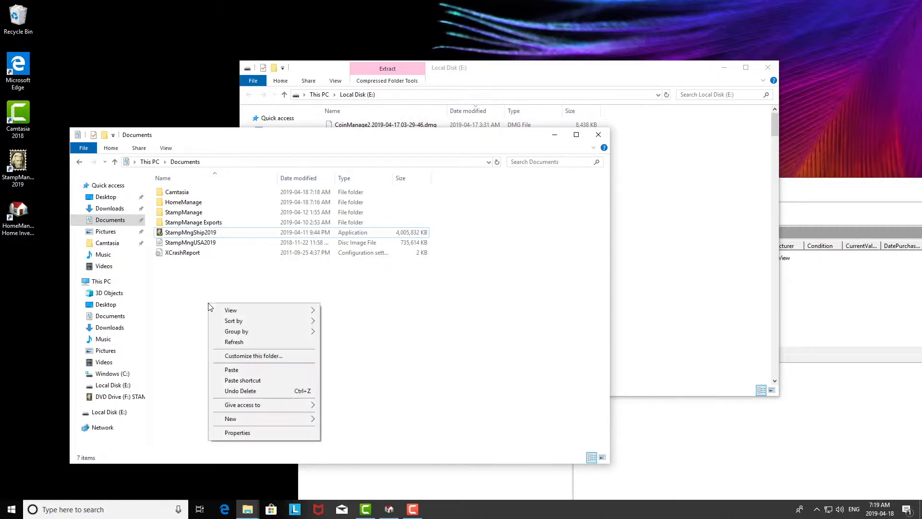
mouse_move(259, 375)
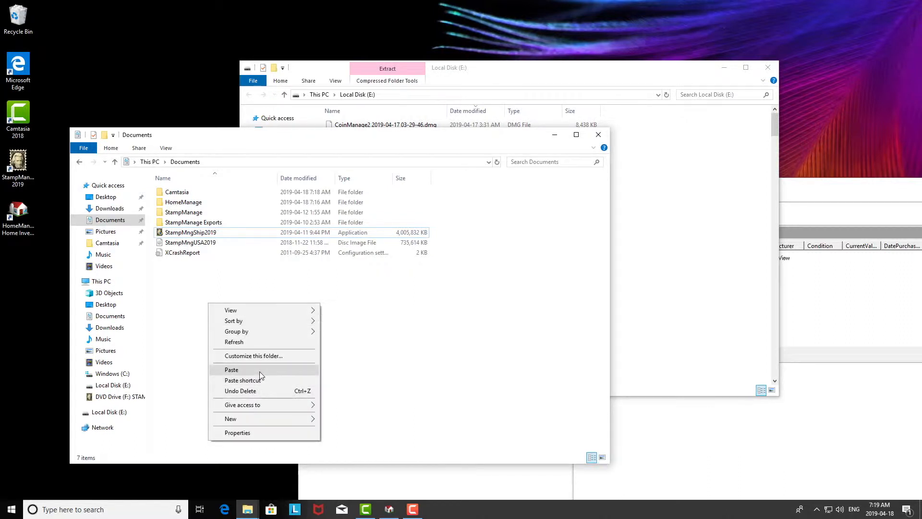
left_click(231, 369)
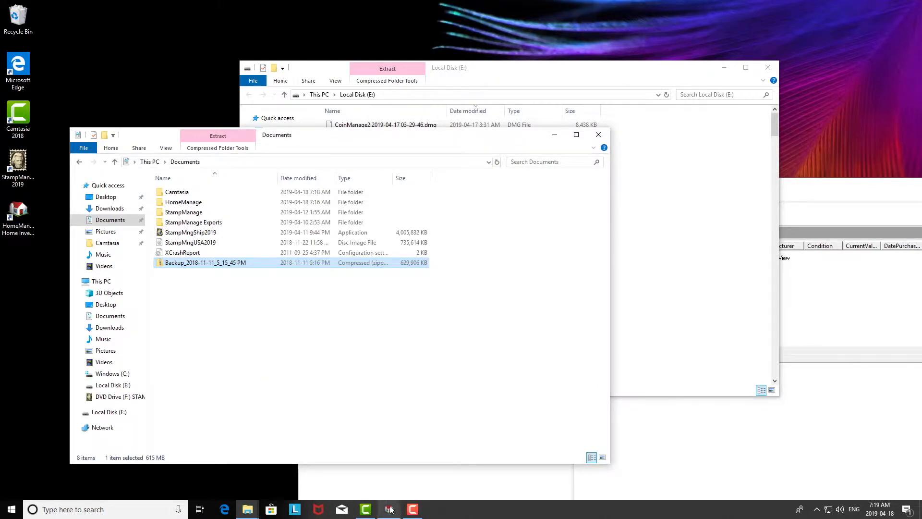
left_click(389, 509)
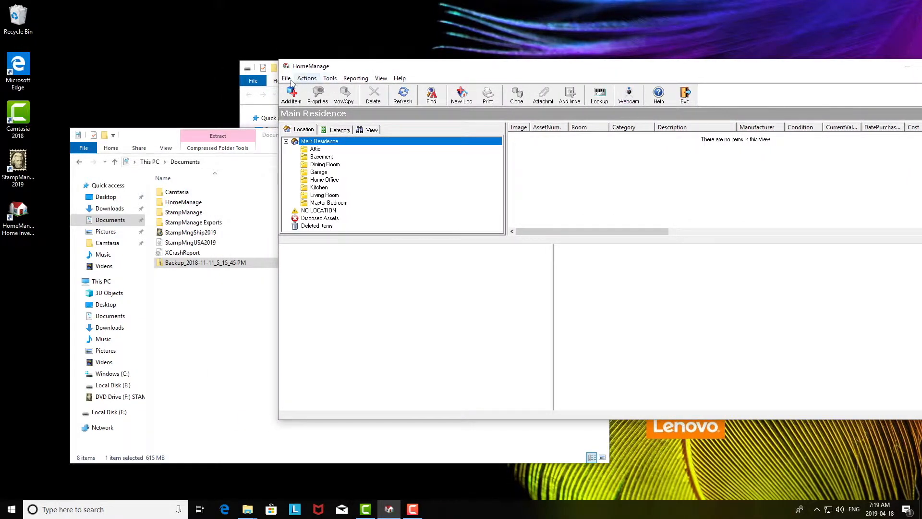
Step: Start Restore Backup from the File menu and confirm replacing current data
left_click(286, 78)
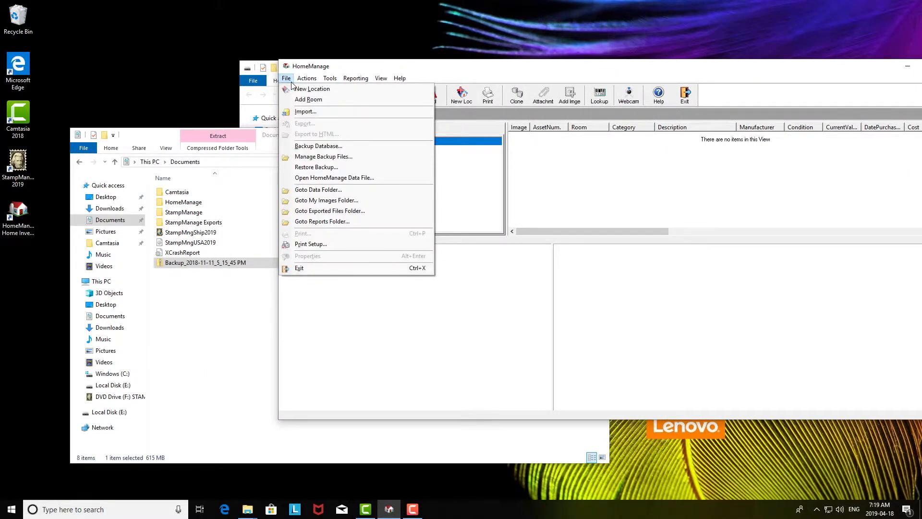
mouse_move(335, 170)
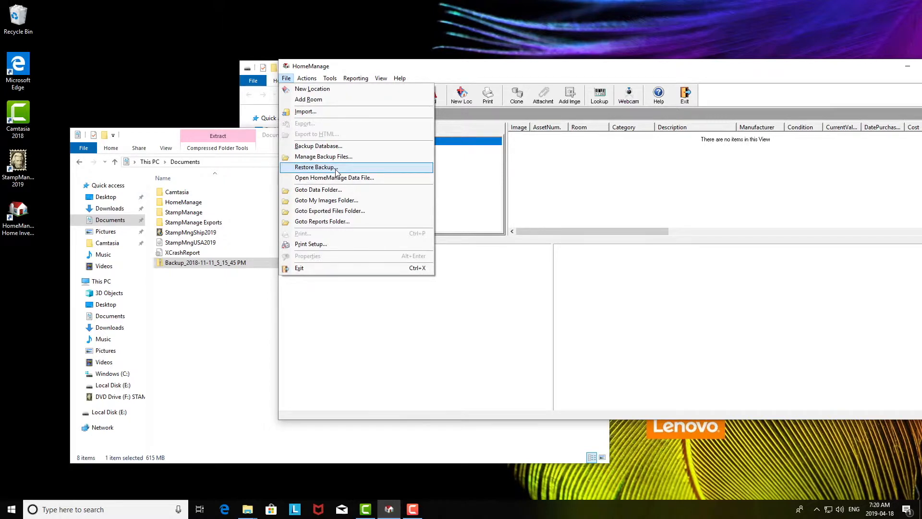
left_click(315, 167)
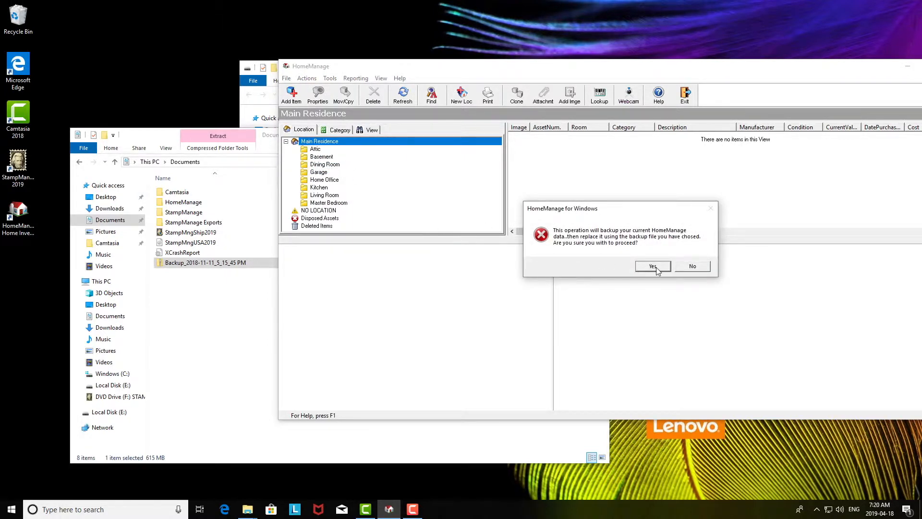
mouse_move(651, 288)
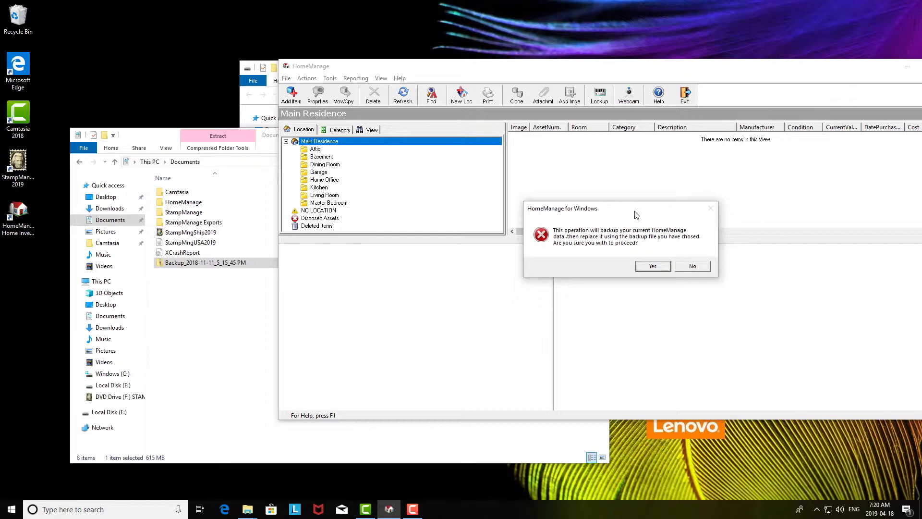
mouse_move(631, 226)
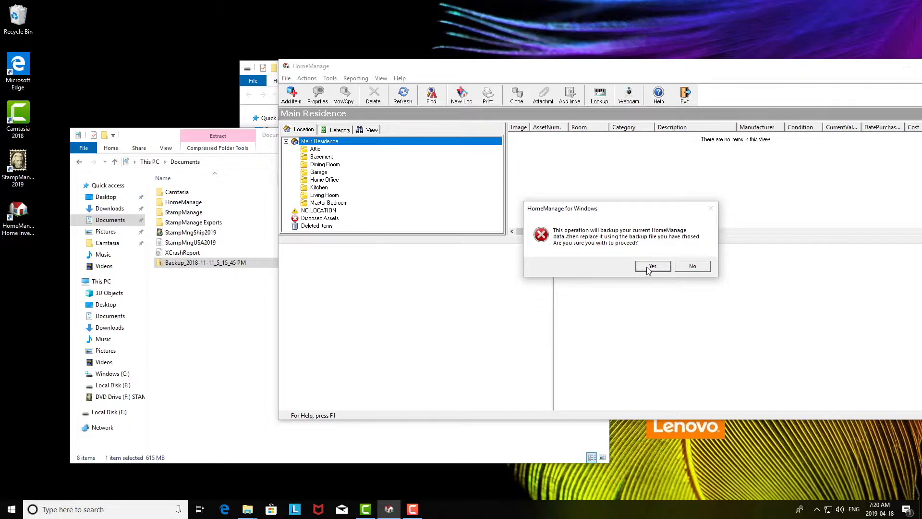
left_click(651, 266)
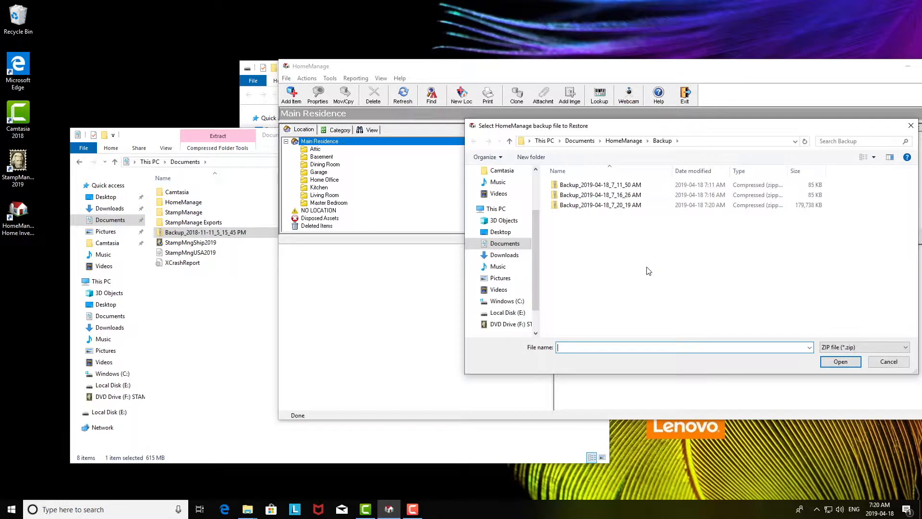
mouse_move(611, 132)
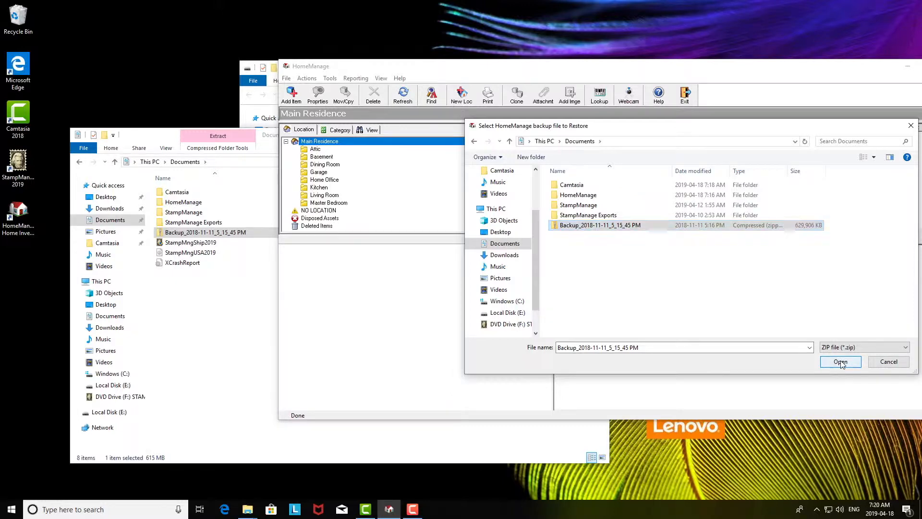
Step: Restore from Backup_2018-11-11_5_15_45 PM.zip in Documents and let the pre-restore backup run
left_click(840, 362)
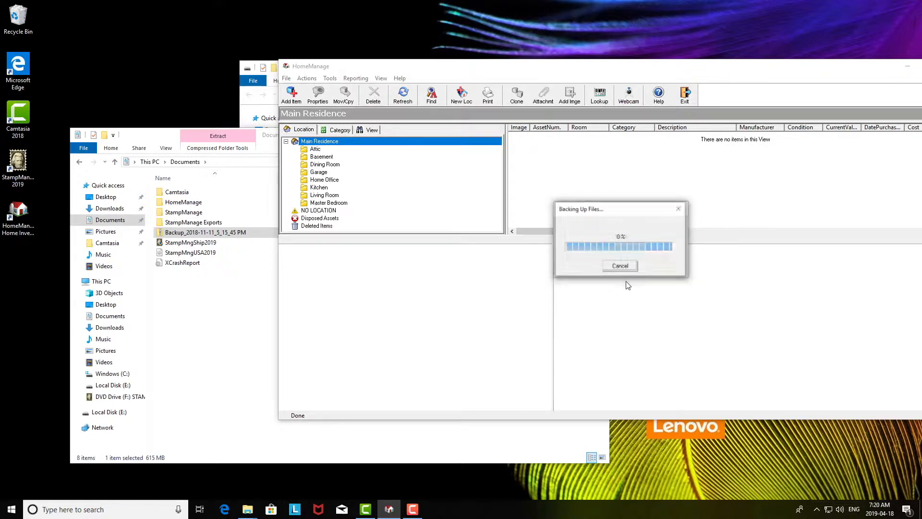
left_click(619, 265)
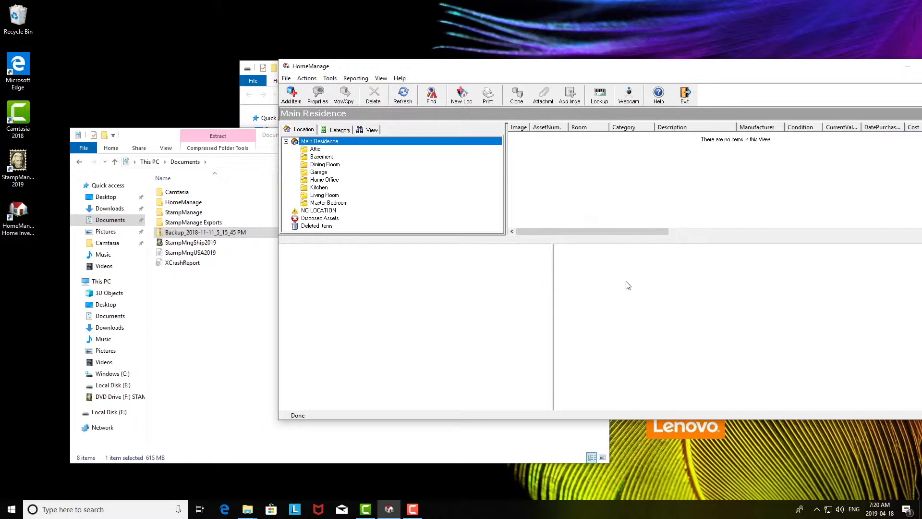
mouse_move(266, 165)
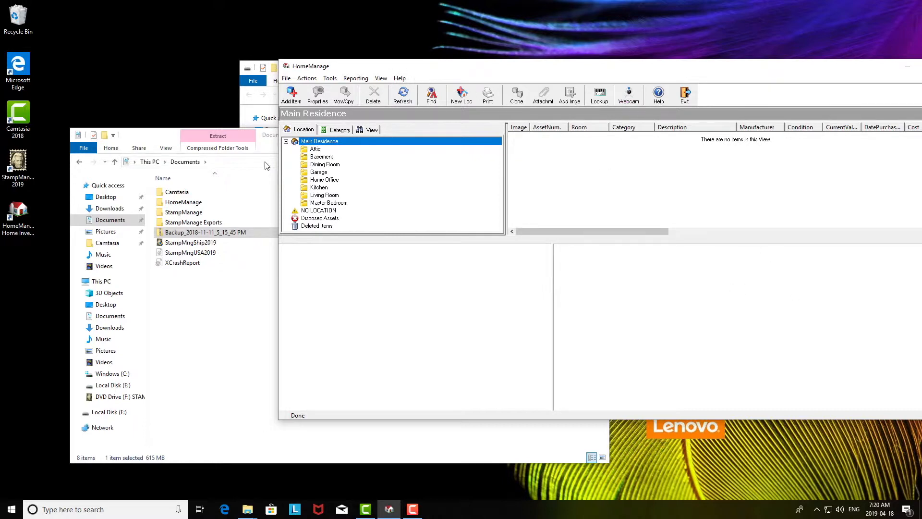
Step: Check the empty Dining Room, then list all three Main Residence assets with box 001 shown
left_click(325, 164)
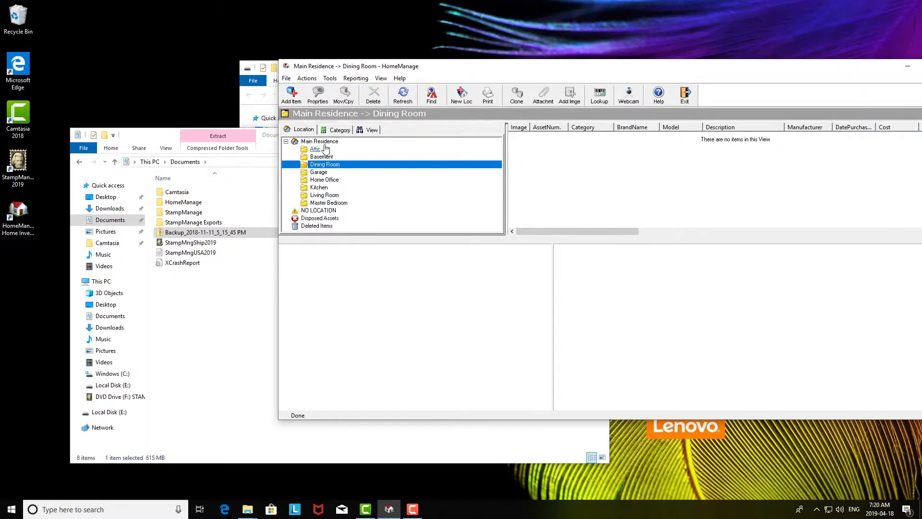
left_click(319, 141)
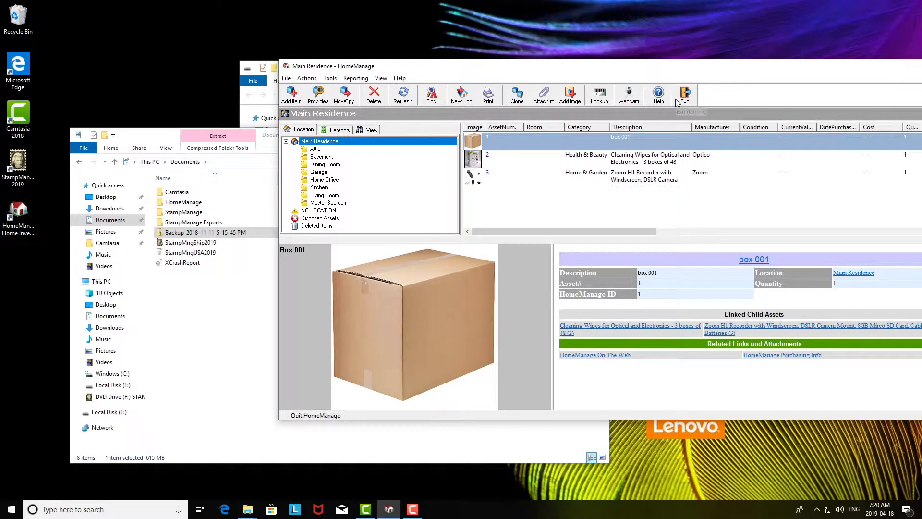
mouse_move(491, 158)
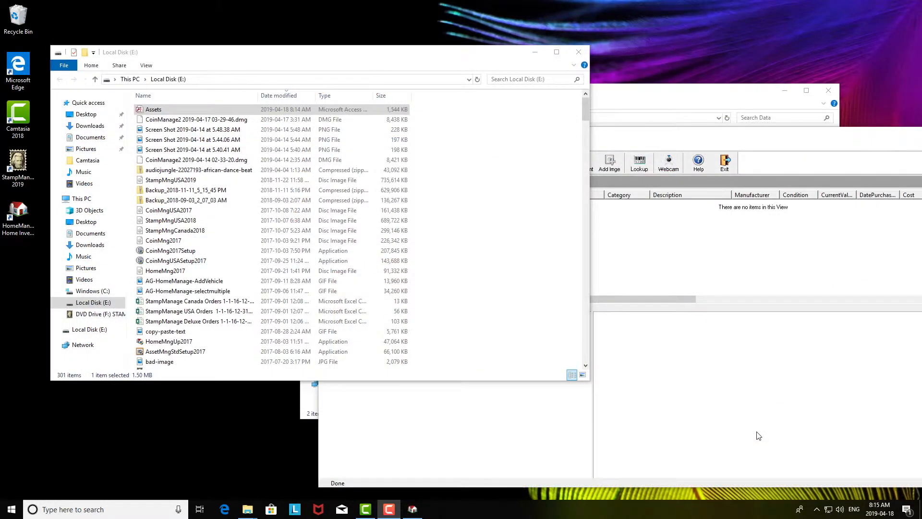
mouse_move(548, 331)
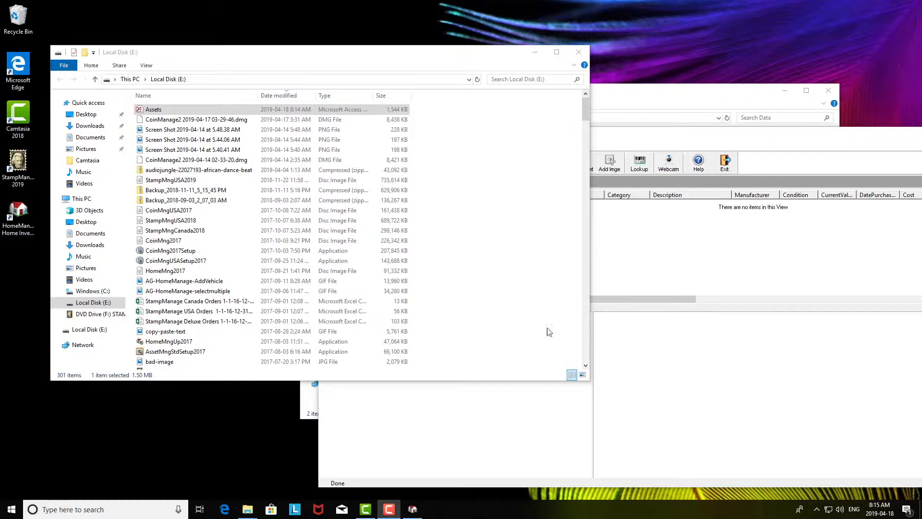
Step: Copy the Assets Access database from Local Disk (E:)
left_click(174, 114)
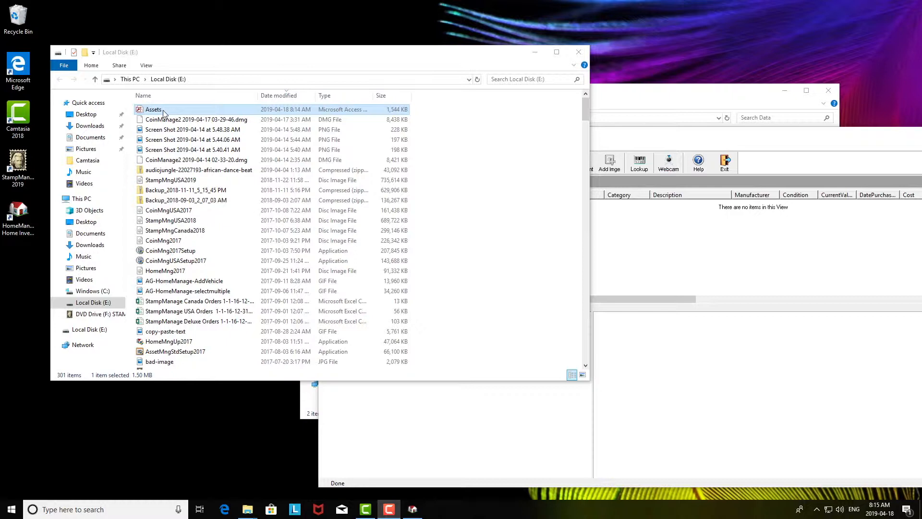
mouse_move(347, 111)
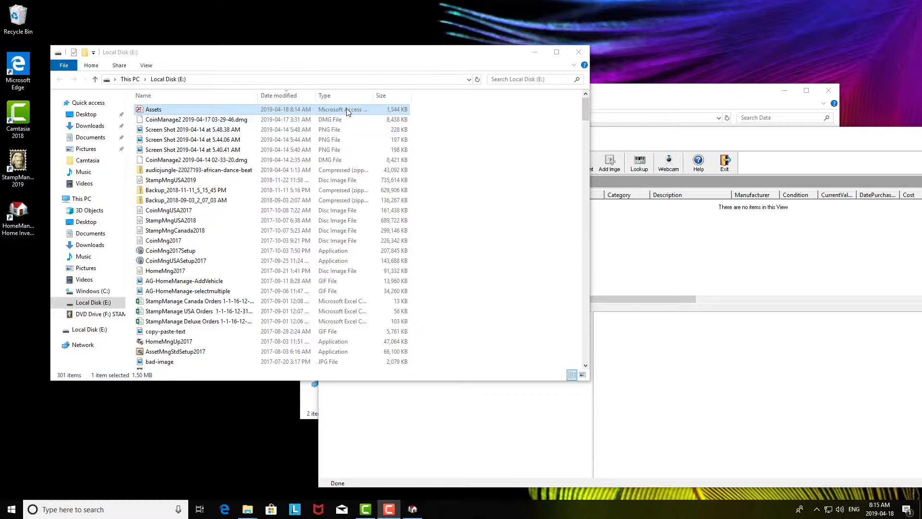
mouse_move(366, 114)
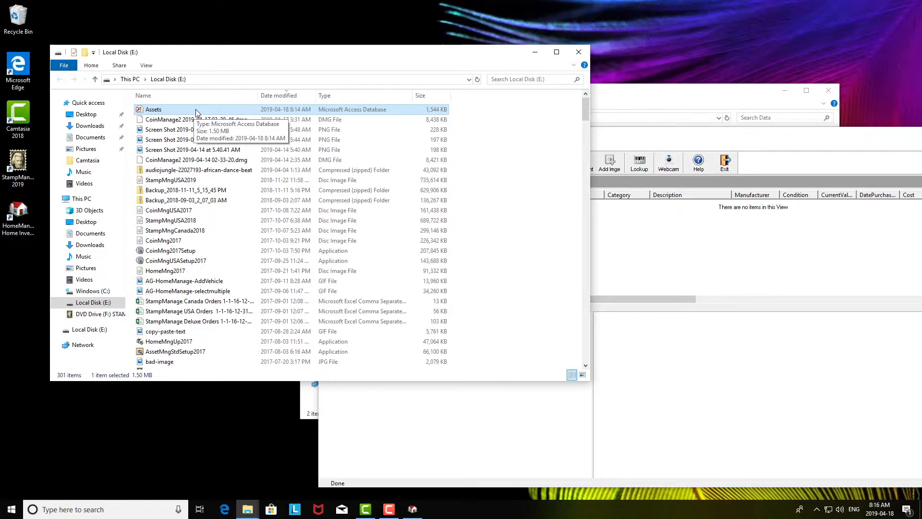
right_click(153, 110)
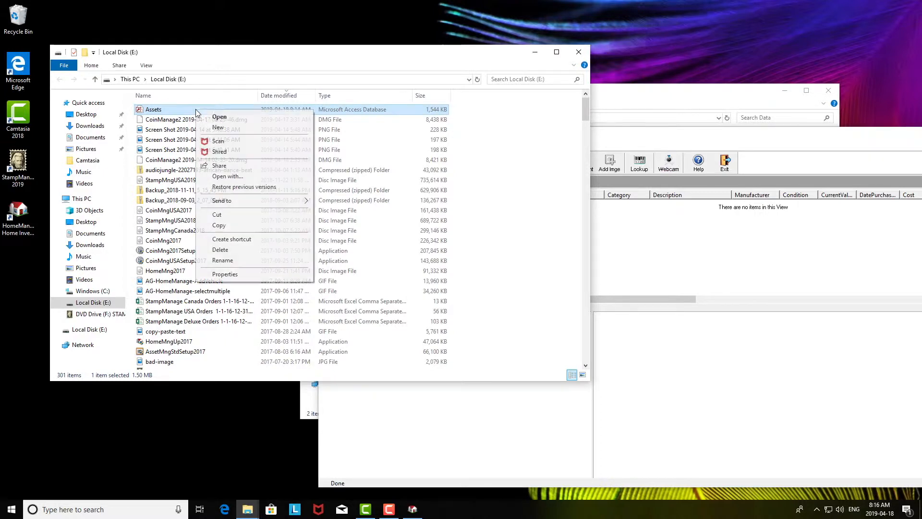
left_click(276, 98)
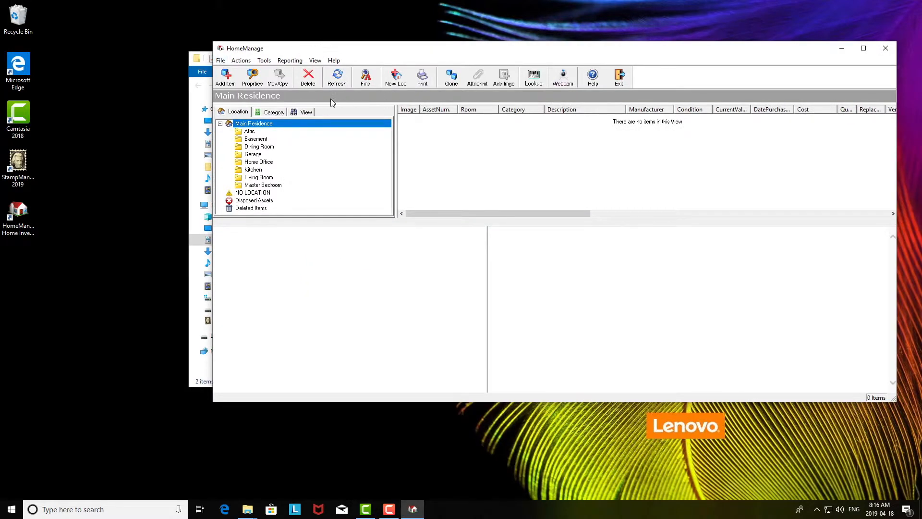
Step: Go to HomeManage's data folder at Documents\HomeManage\Data via the File menu
left_click(220, 60)
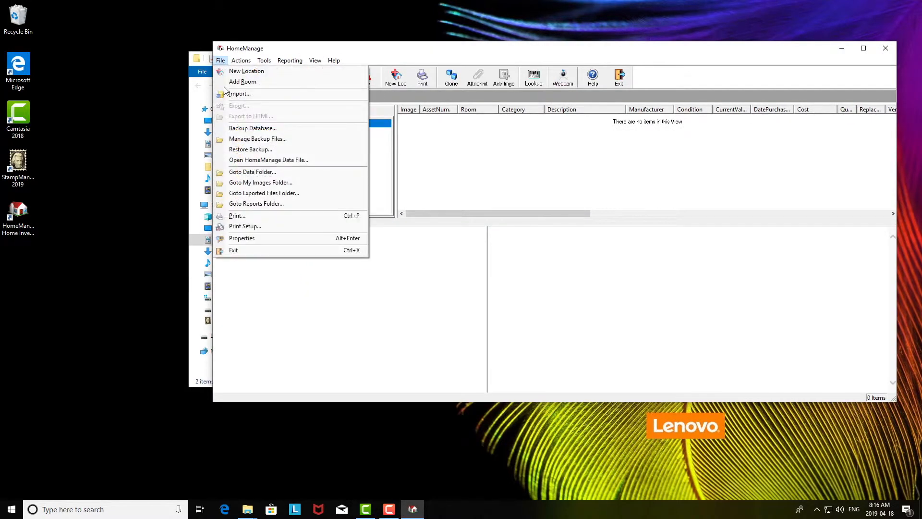
left_click(253, 172)
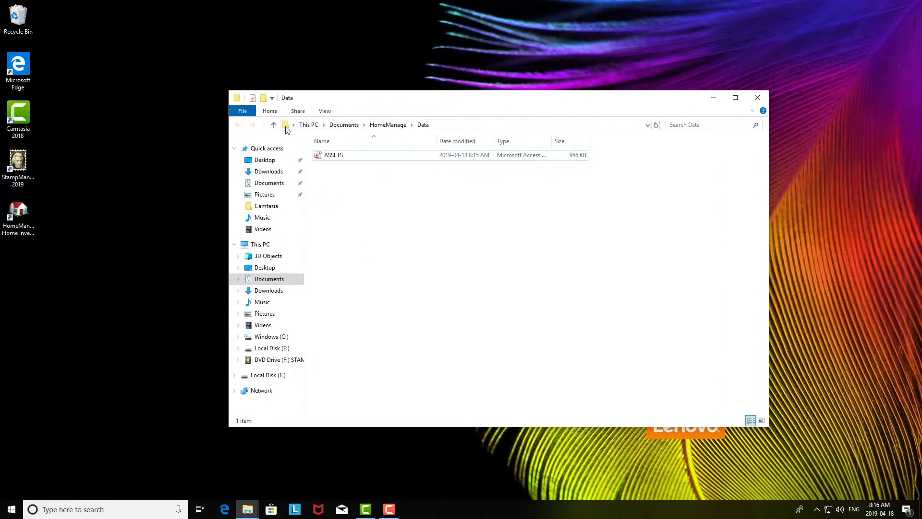
Step: Rename the existing database to ASSETS2 and open HomeManage with the copied Assets database
left_click(333, 154)
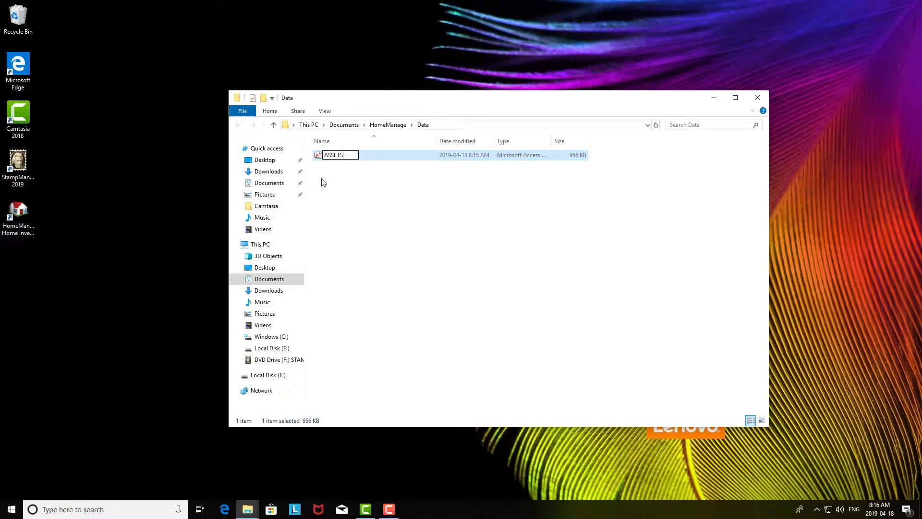
type("2")
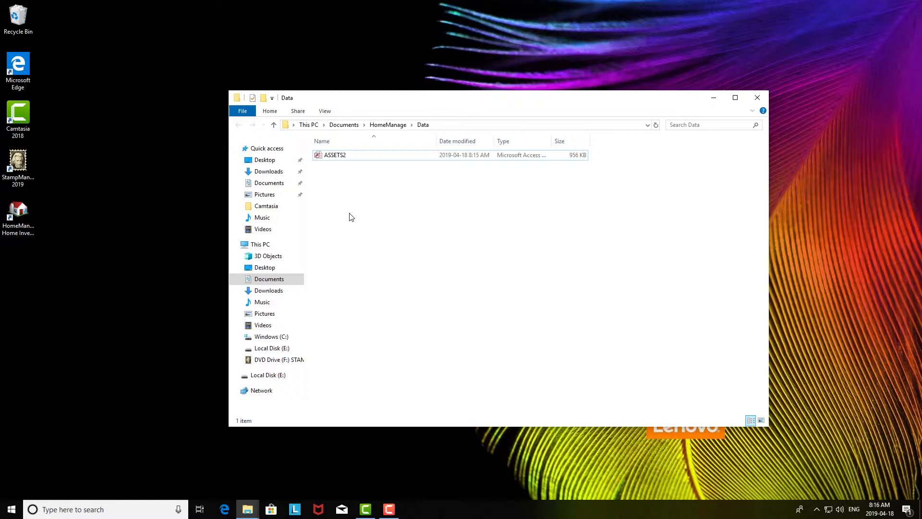
mouse_move(353, 208)
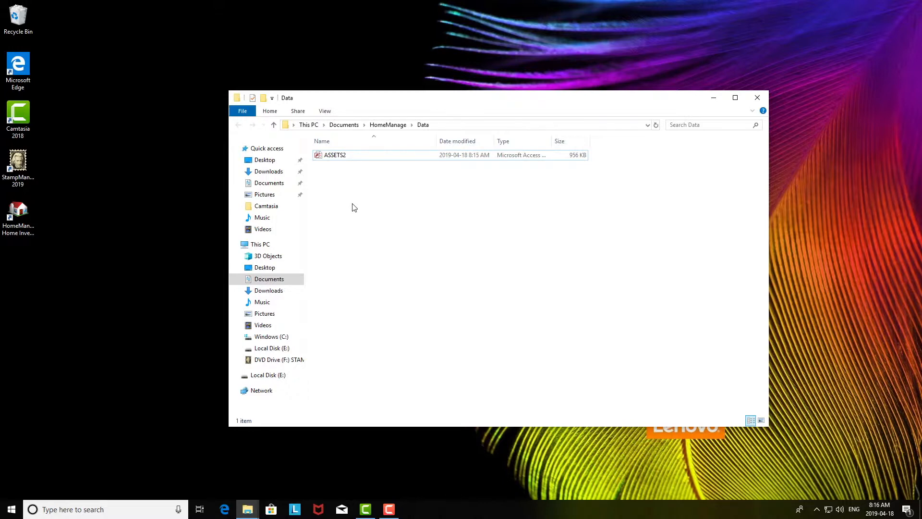
mouse_move(347, 200)
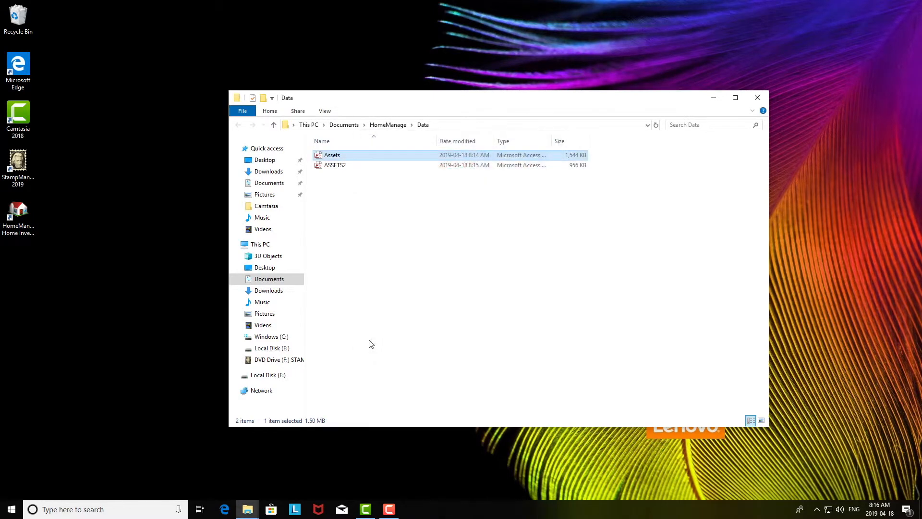
double_click(331, 155)
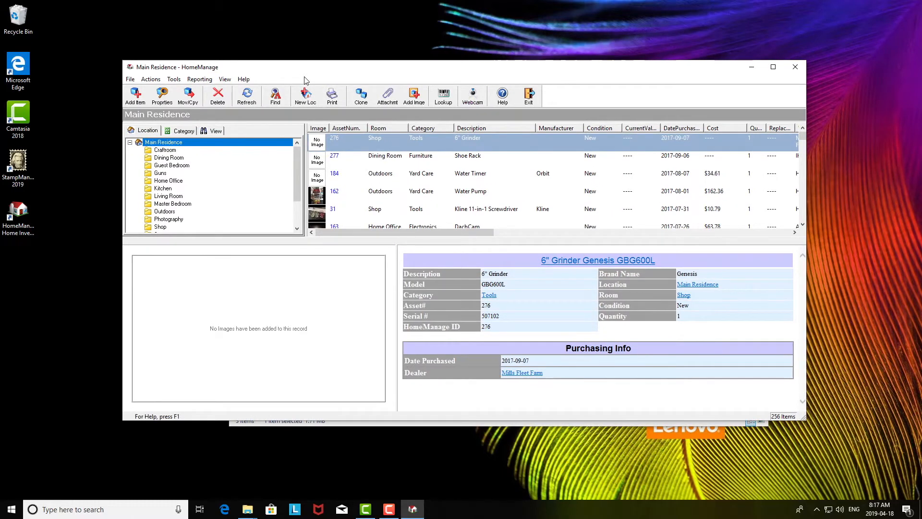
mouse_move(528, 96)
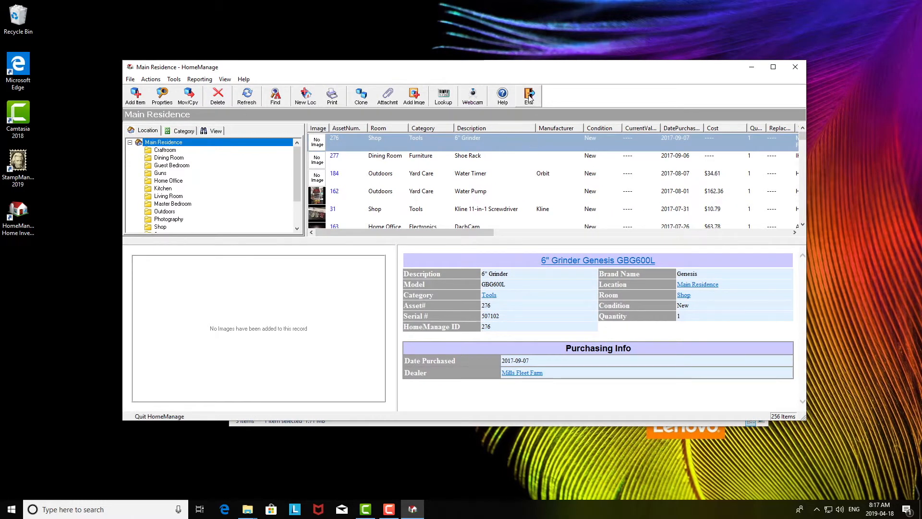